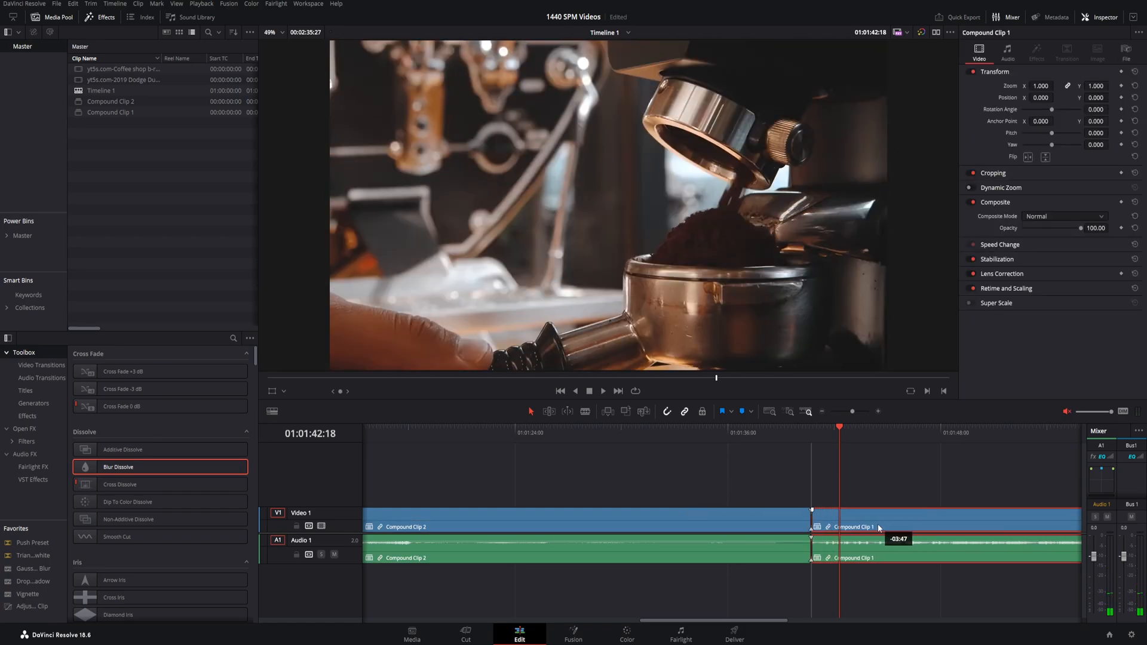
Trim the head of Compound Clip 1 so it starts later on the timeline.
left_click_drag(118, 467, 840, 510)
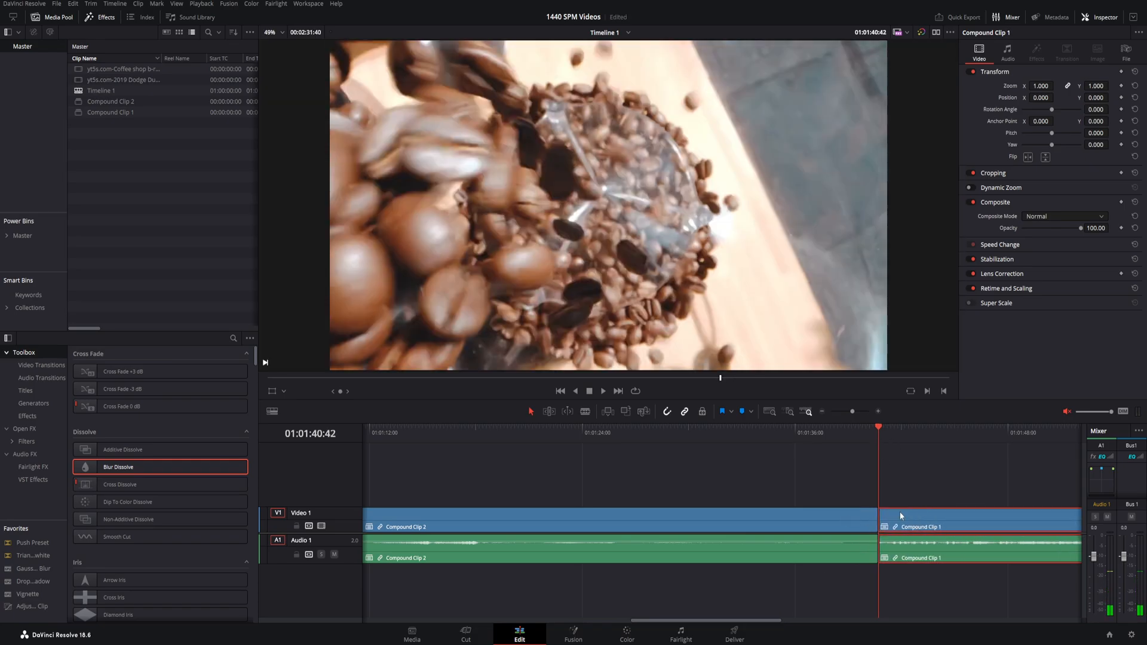
Drop a Blur Dissolve onto the cut between Compound Clip 2 and Compound Clip 1 and select it.
left_click(602, 390)
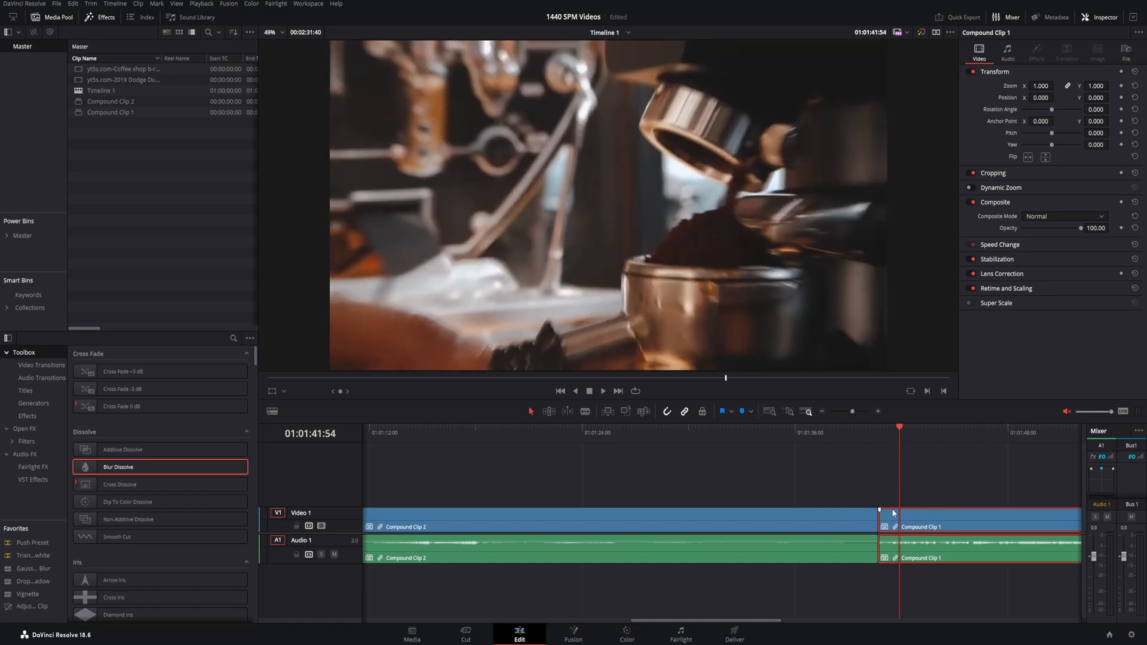
left_click(831, 426)
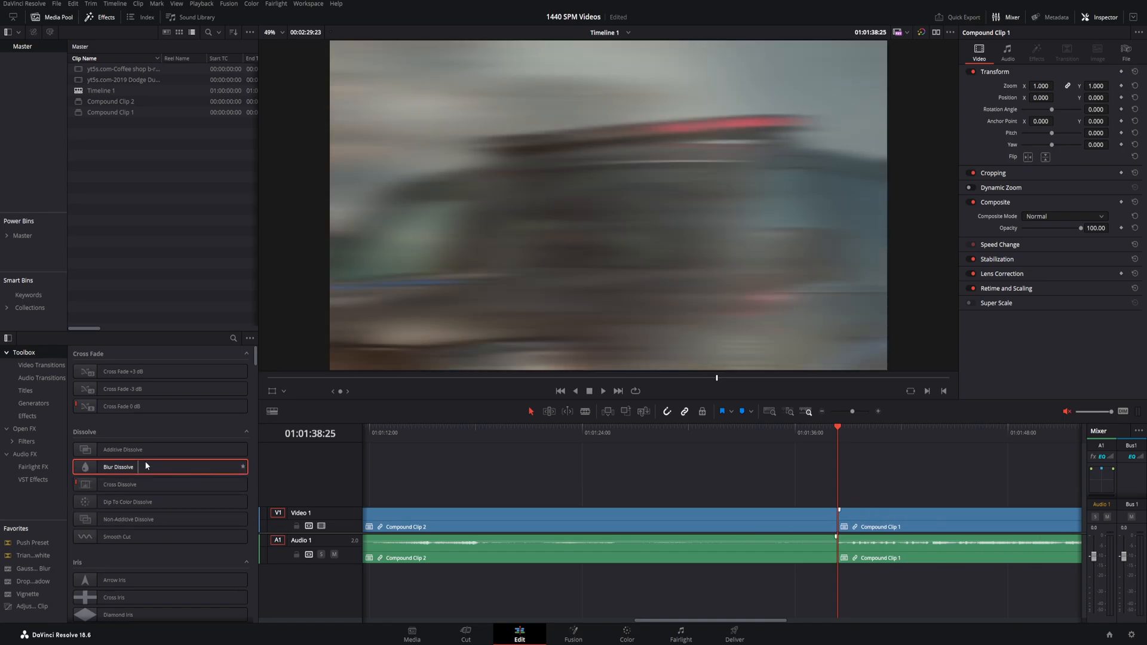
left_click_drag(118, 467, 841, 516)
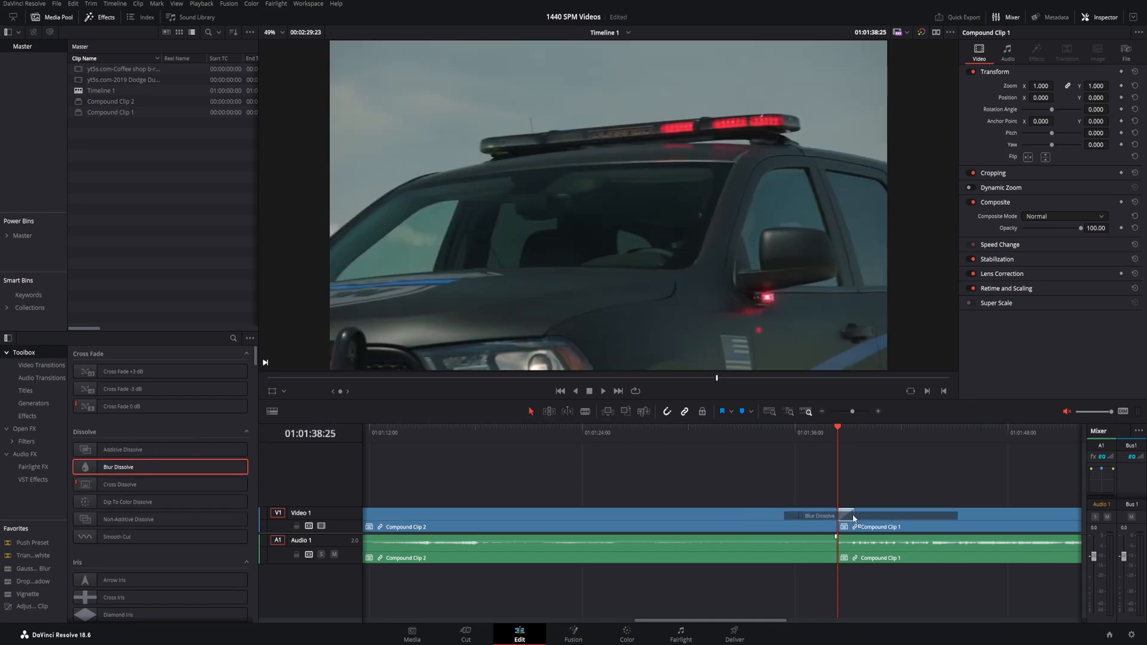
left_click(846, 516)
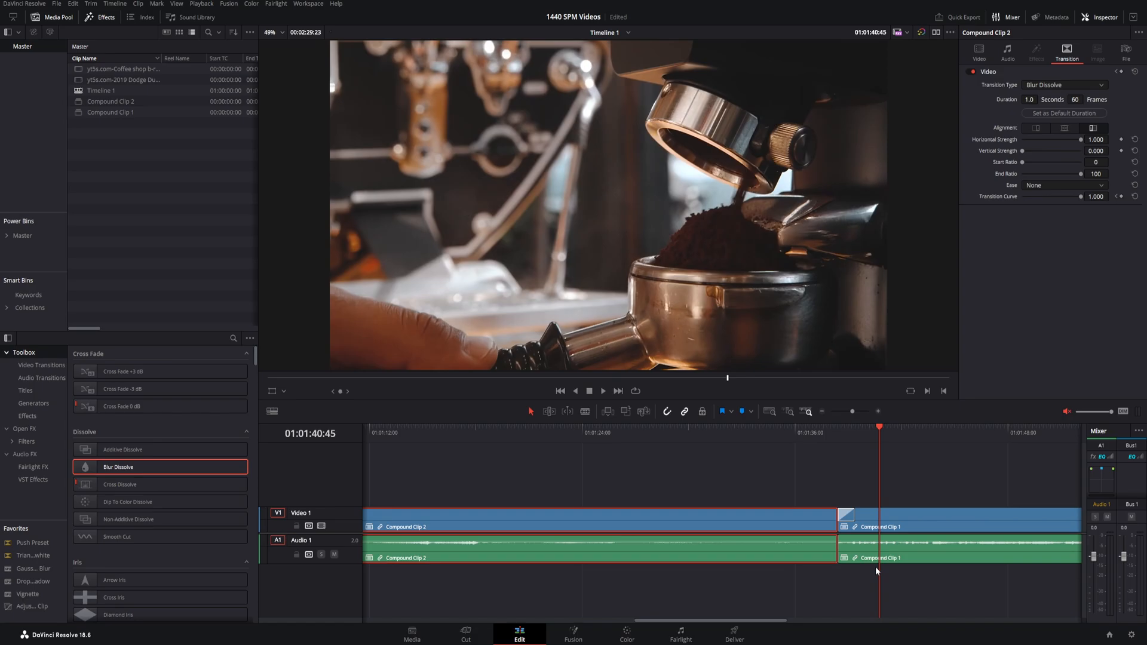
Select the Blur Dissolve on the timeline to show its 1-second, strength 1.0 settings.
left_click(844, 516)
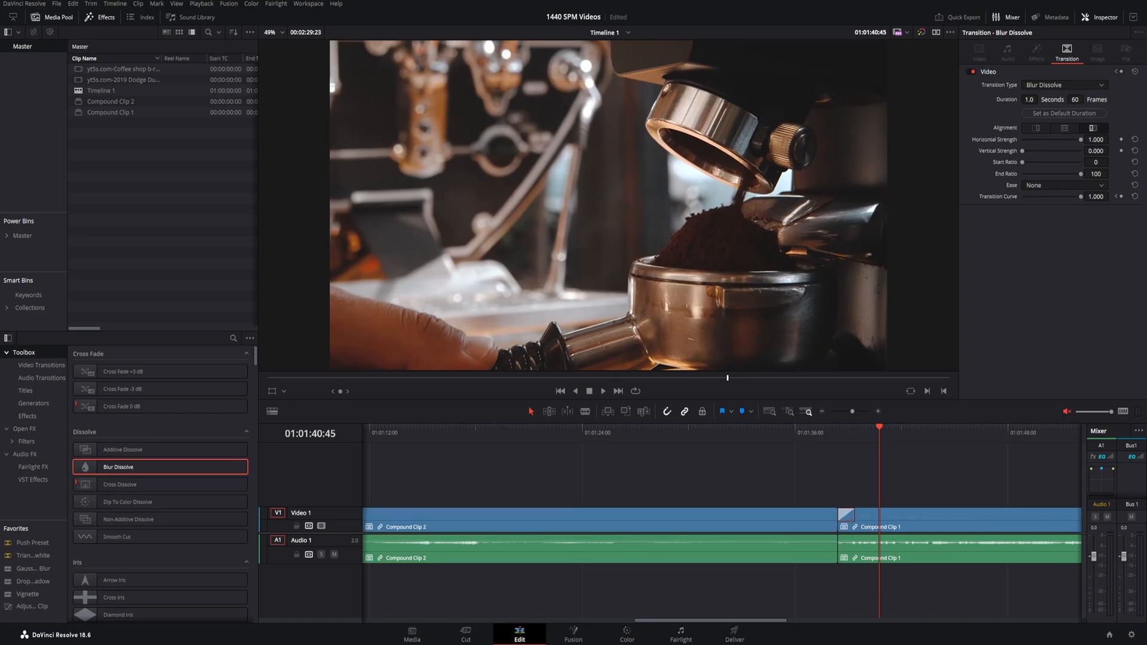
mouse_move(565, 571)
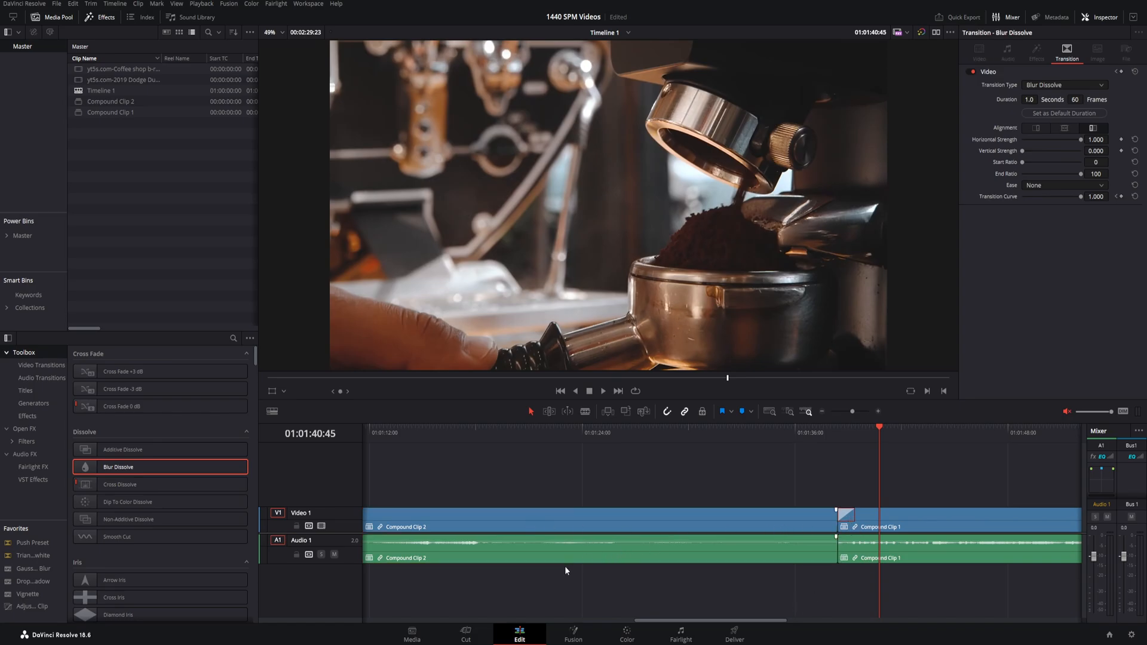
mouse_move(797, 525)
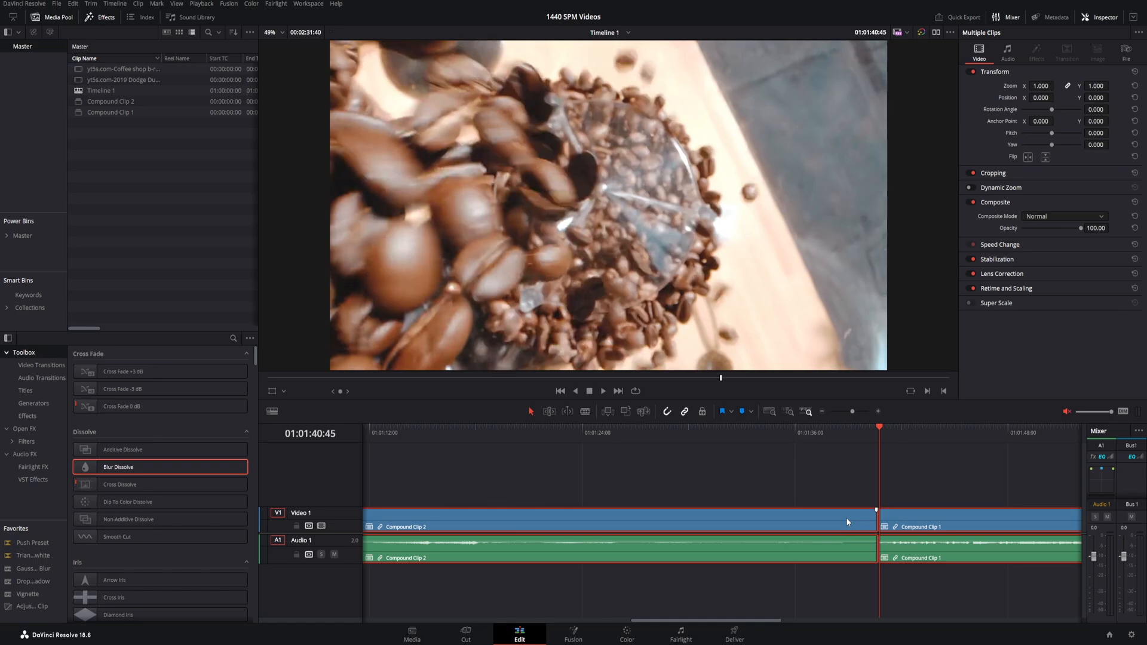
right_click(118, 467)
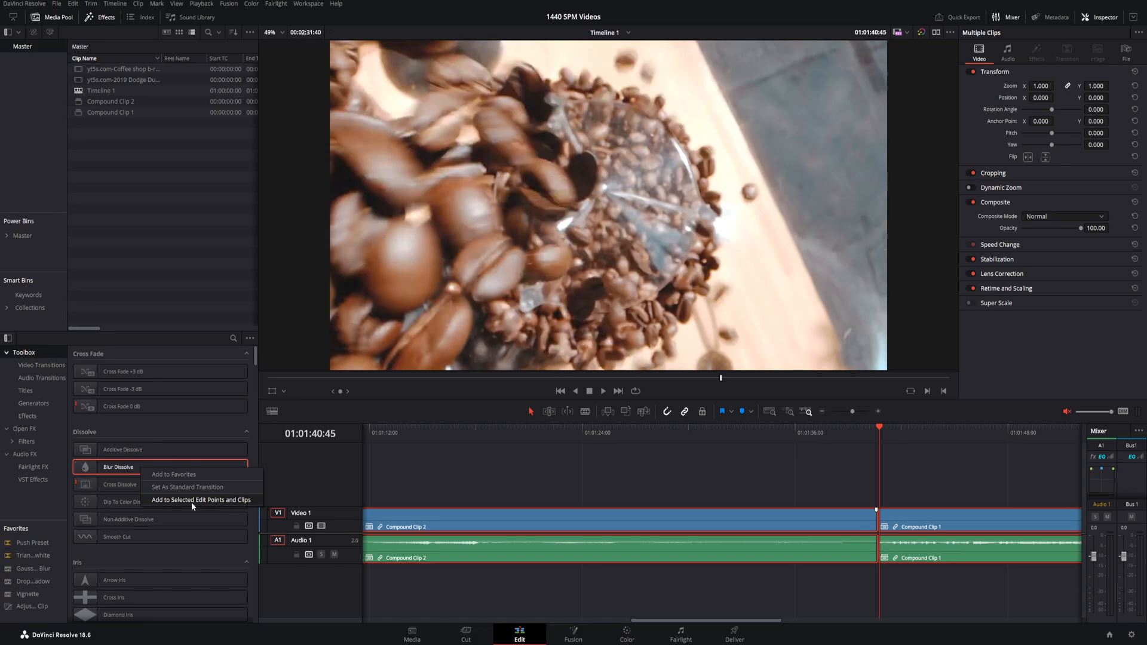
left_click(200, 501)
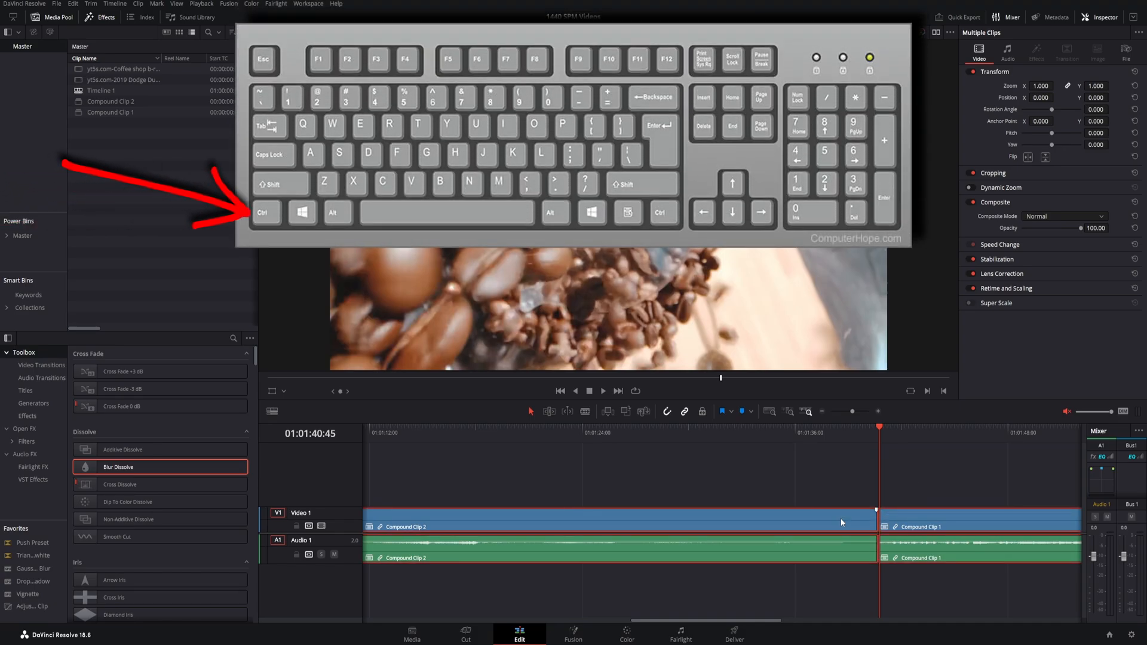
Add the transition with Ctrl+T and choose Trim Clips so its handles fit.
key("ctrl+t")
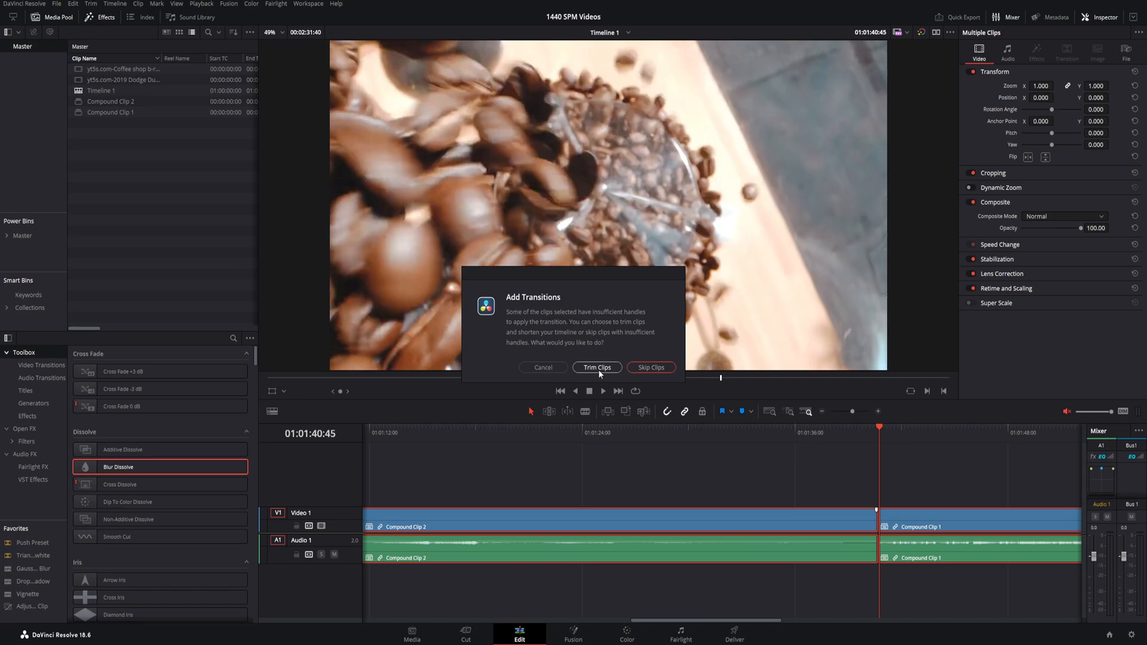
left_click(596, 367)
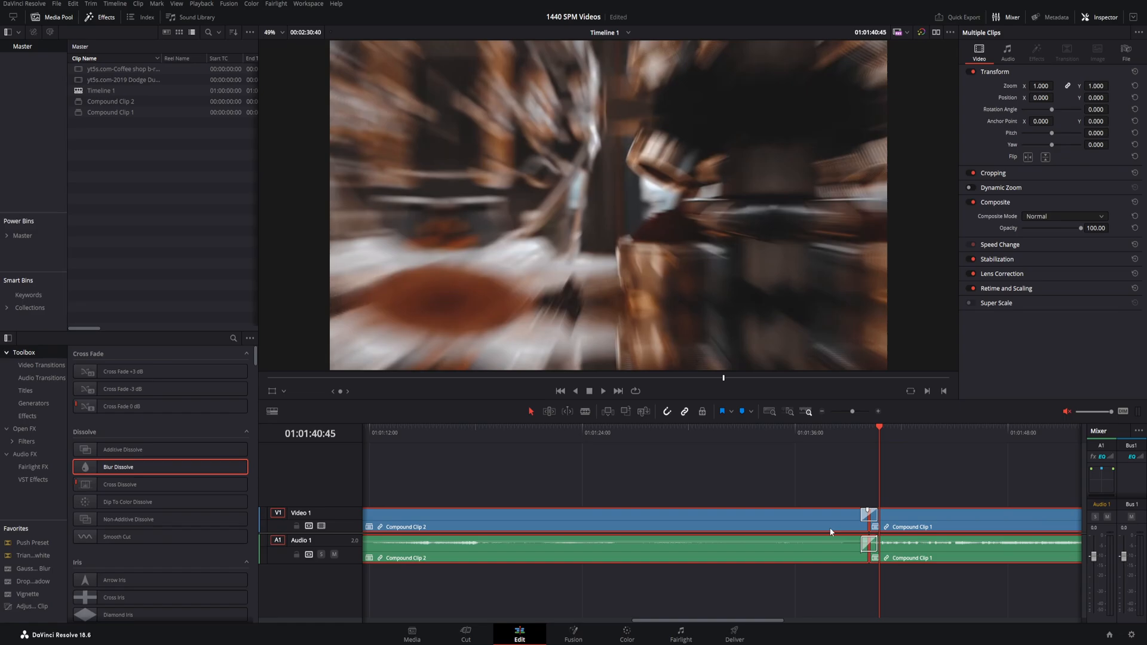
mouse_move(732, 622)
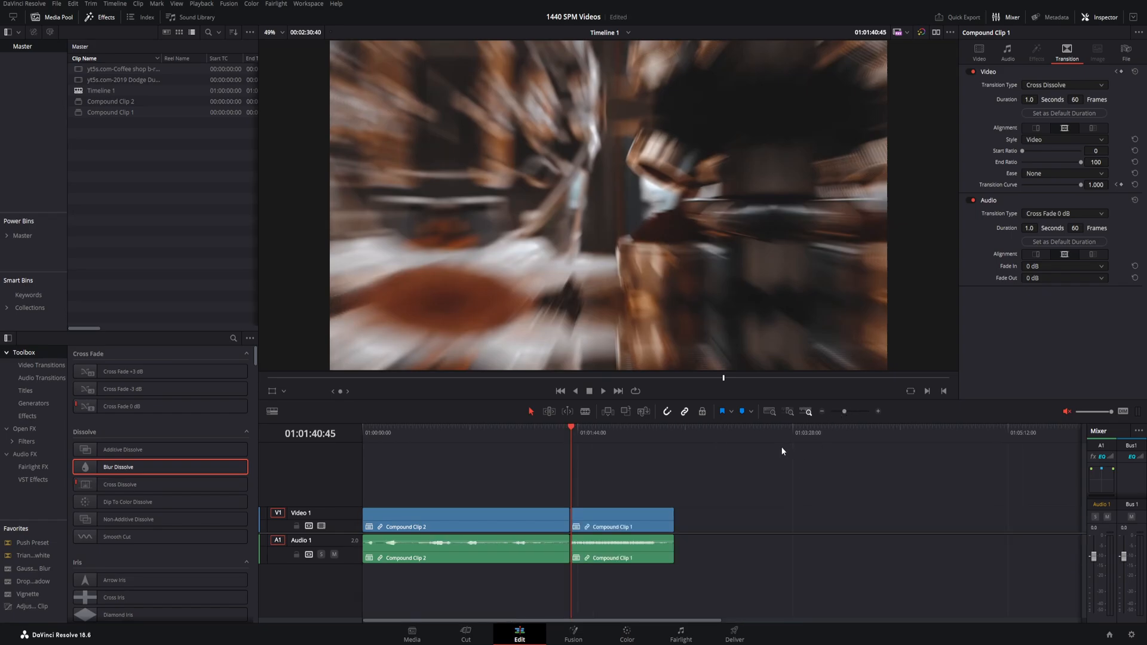
left_click(621, 520)
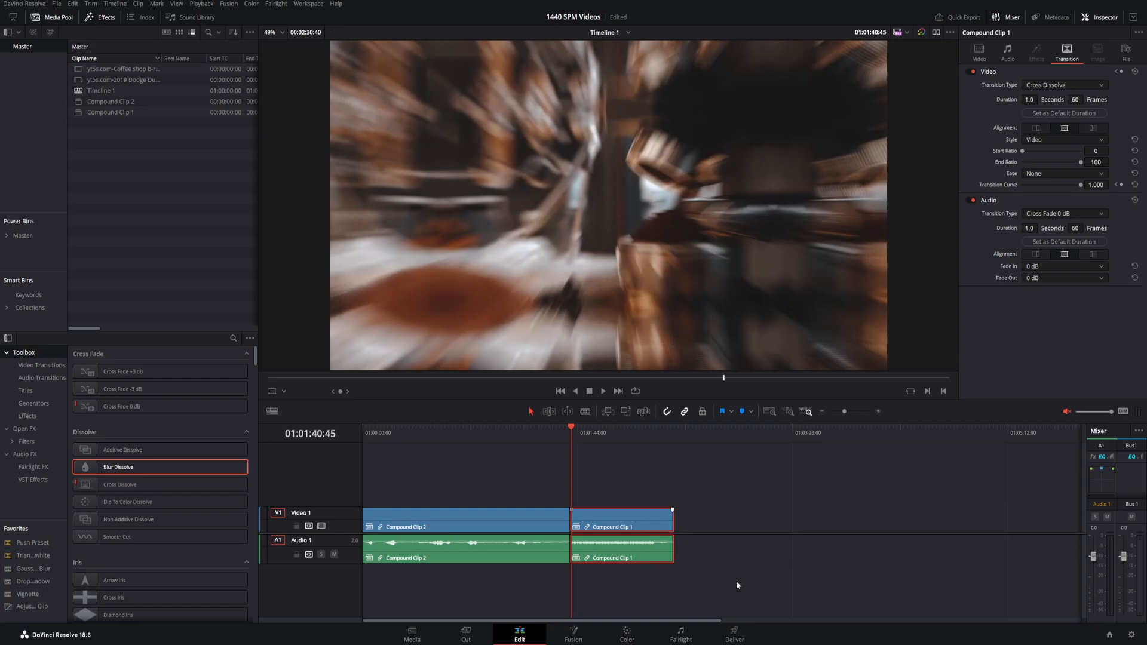
mouse_move(731, 584)
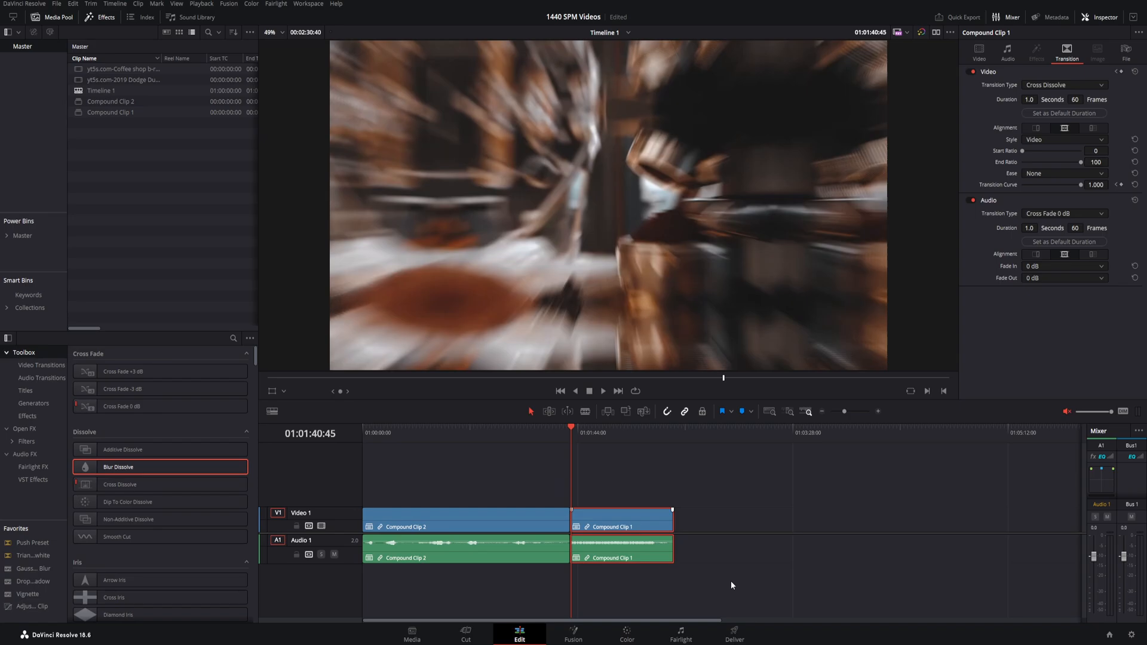